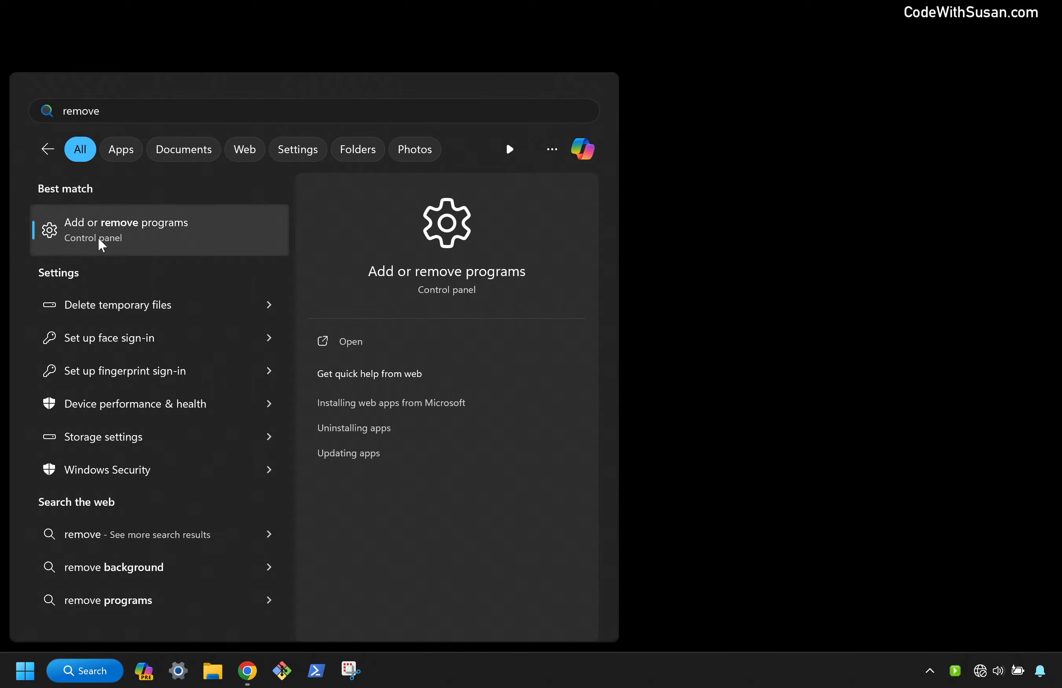
mouse_move(132, 250)
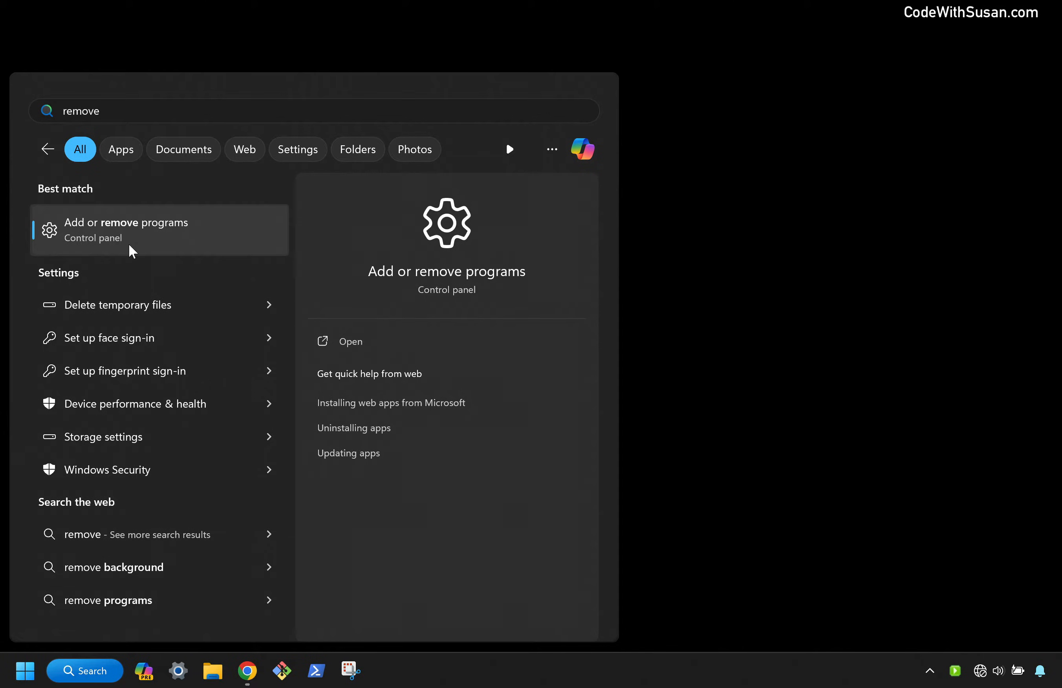
Filter the Installed apps list by "visual studio" to show only Visual Studio Code (User).
click(125, 229)
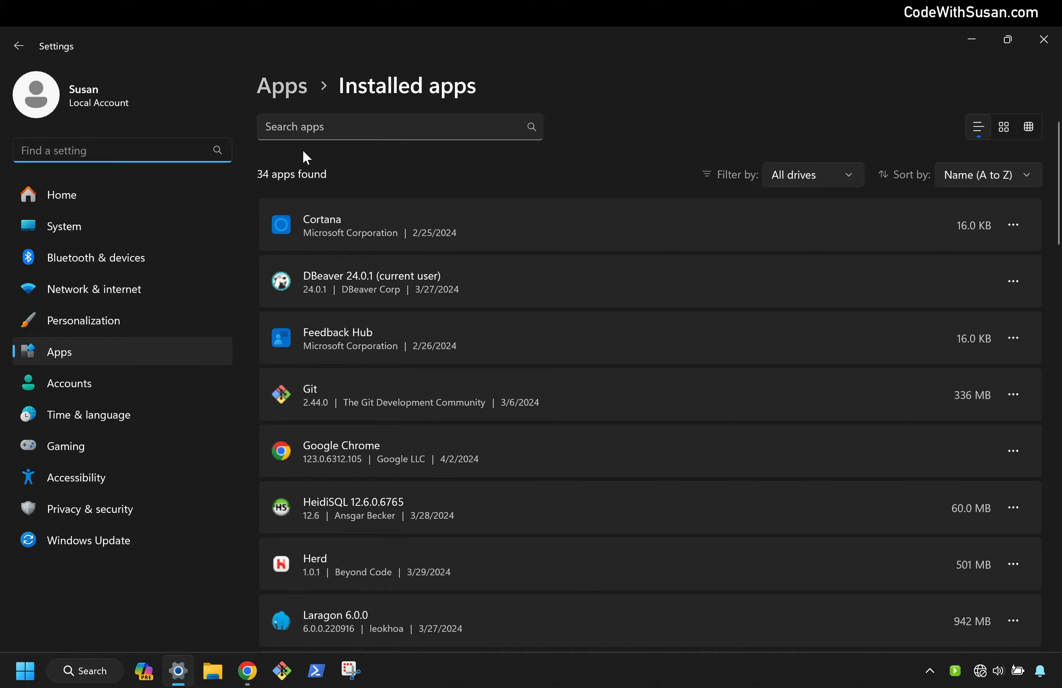
text(visusal)
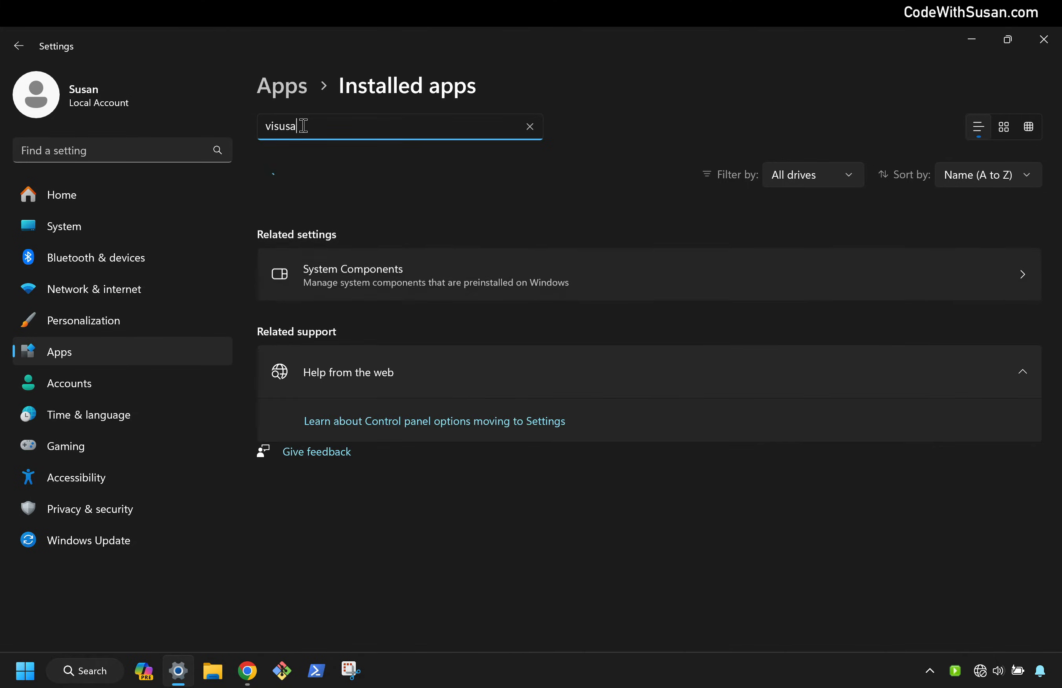
text(visual studio)
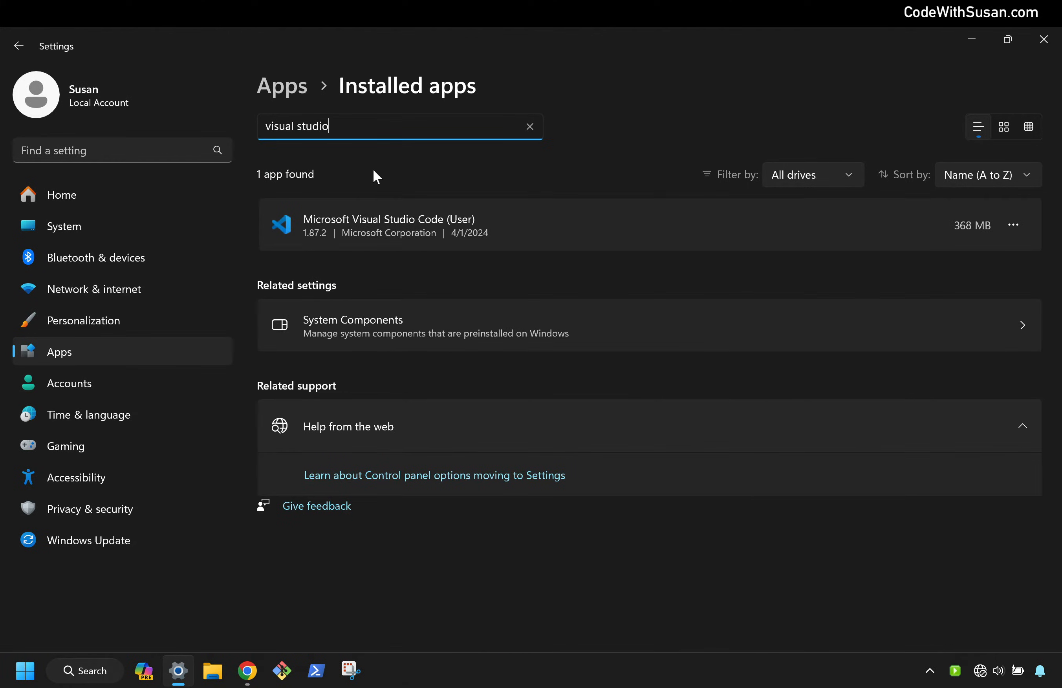
mouse_move(415, 178)
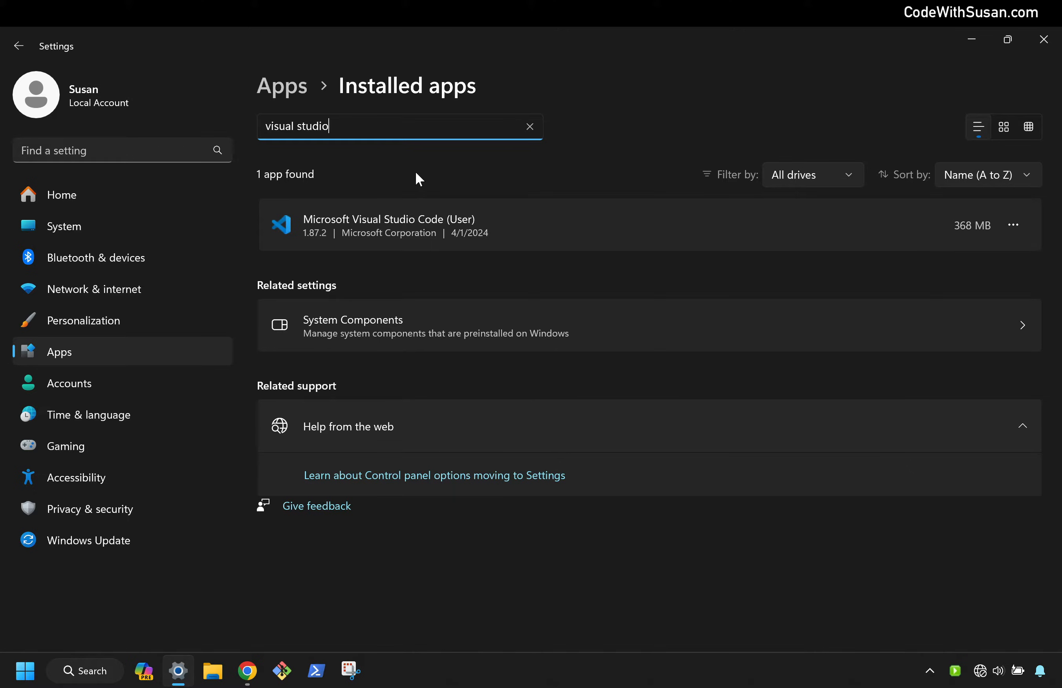
mouse_move(355, 161)
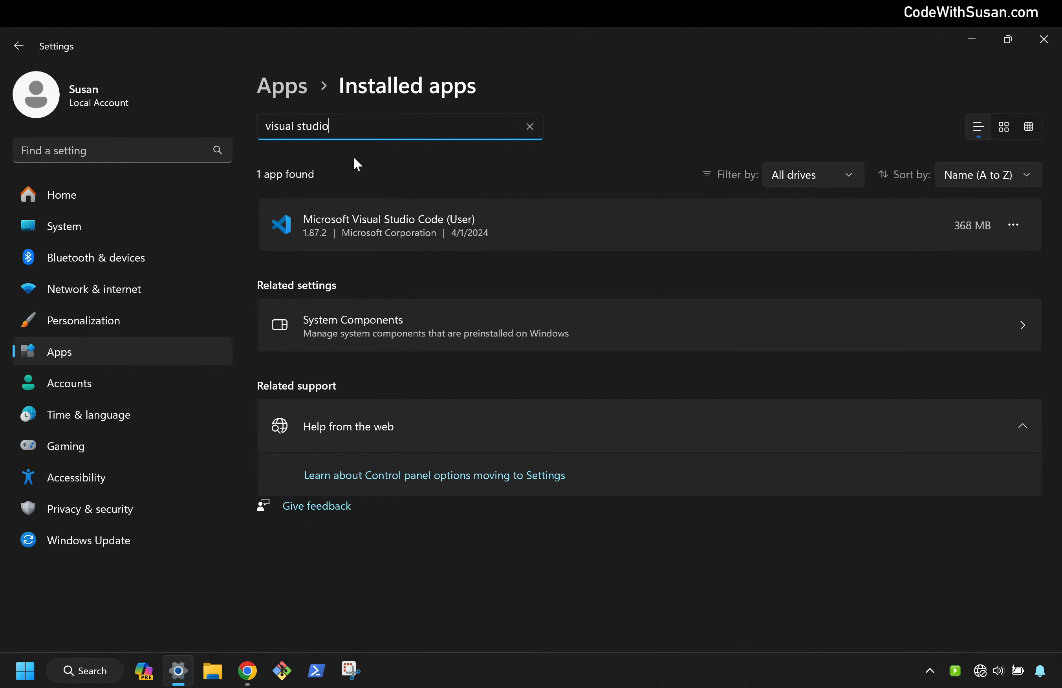
mouse_move(349, 157)
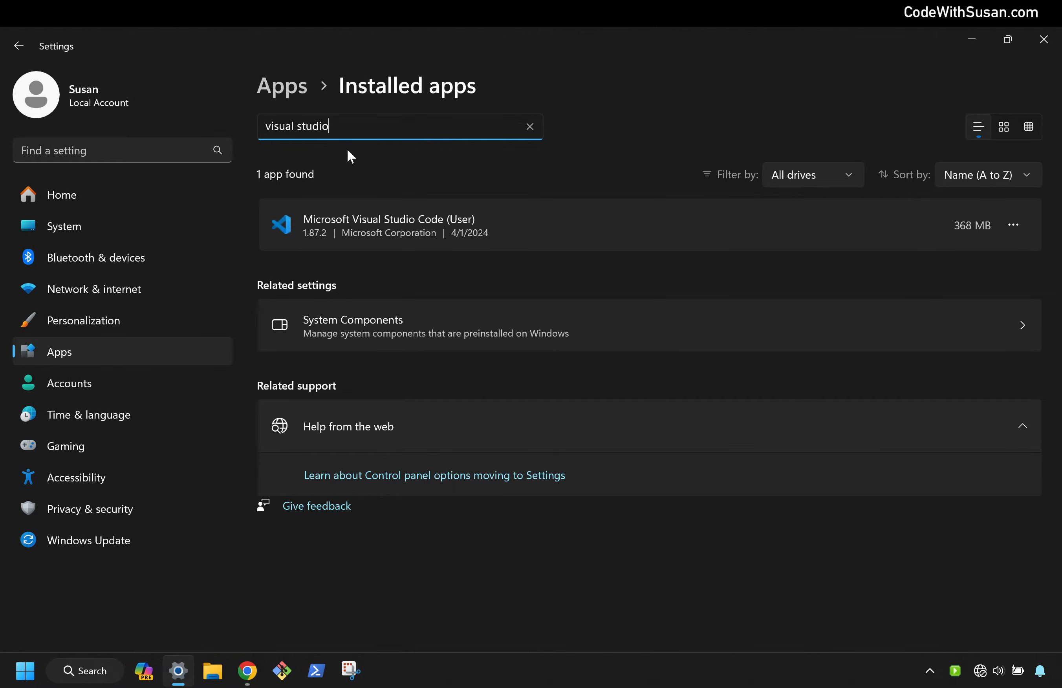
mouse_move(1014, 225)
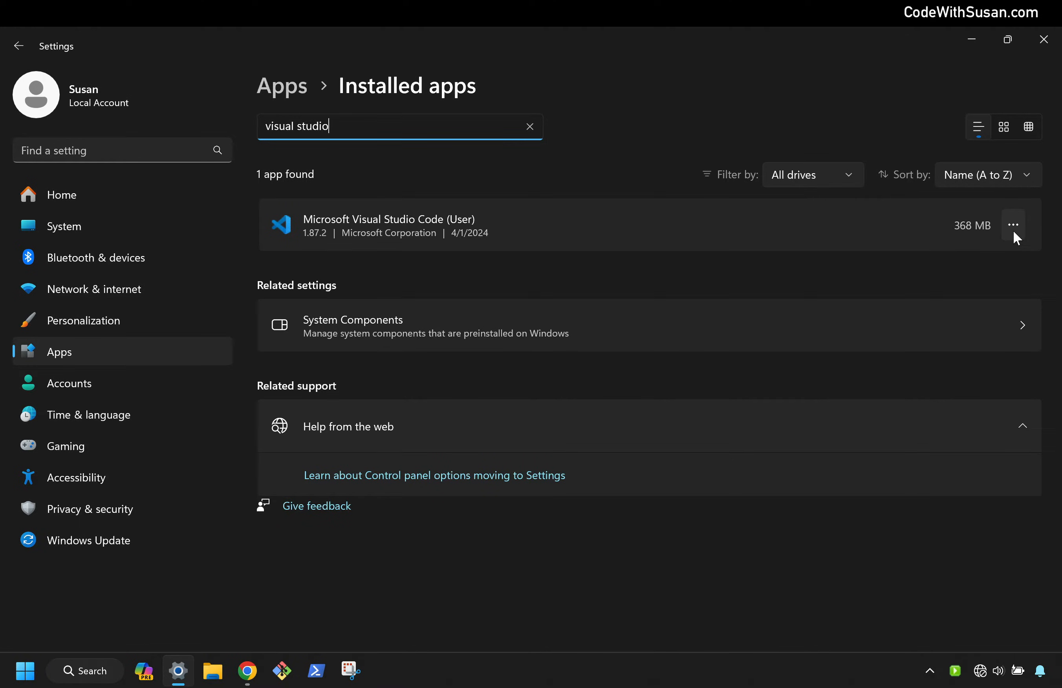
Uninstall Microsoft Visual Studio Code from its entry menu and acknowledge the success message.
click(1014, 225)
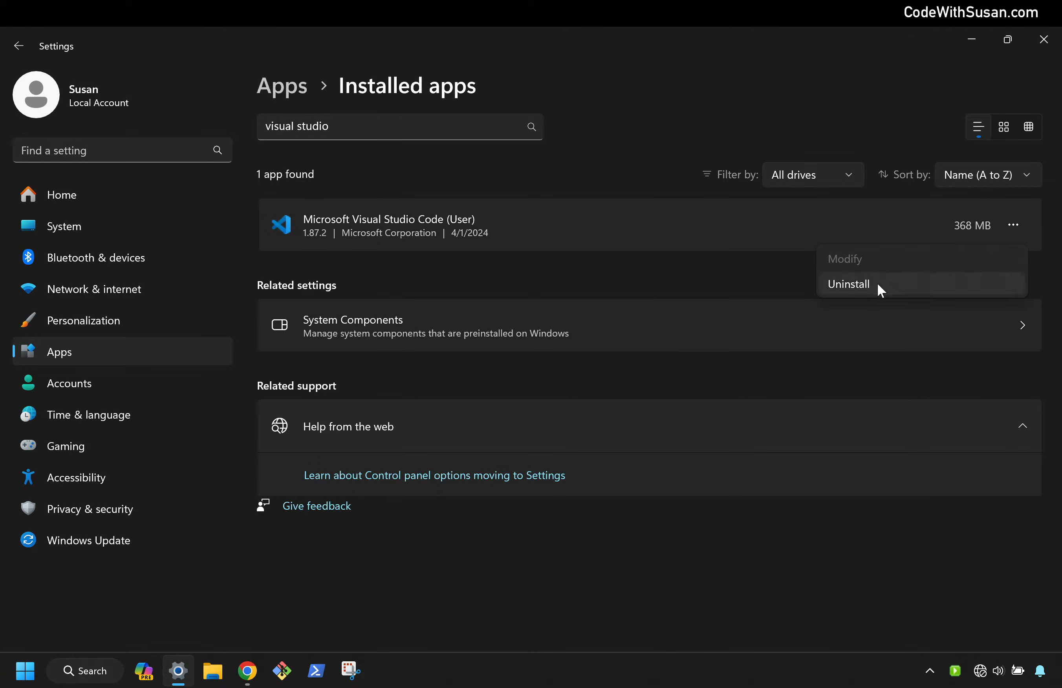
click(849, 283)
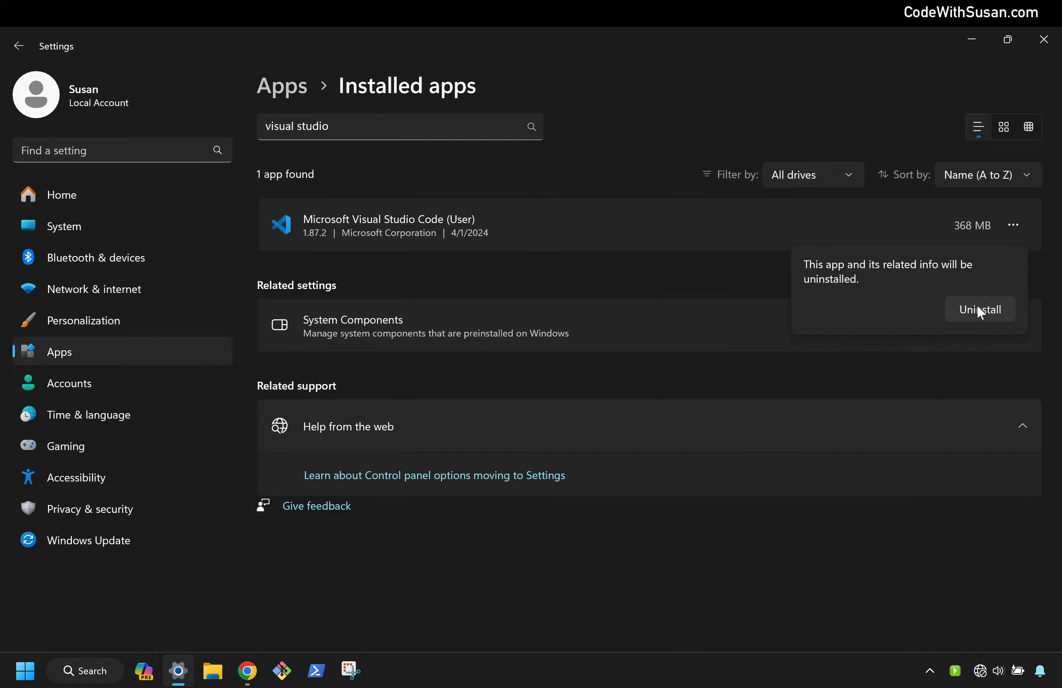
click(980, 308)
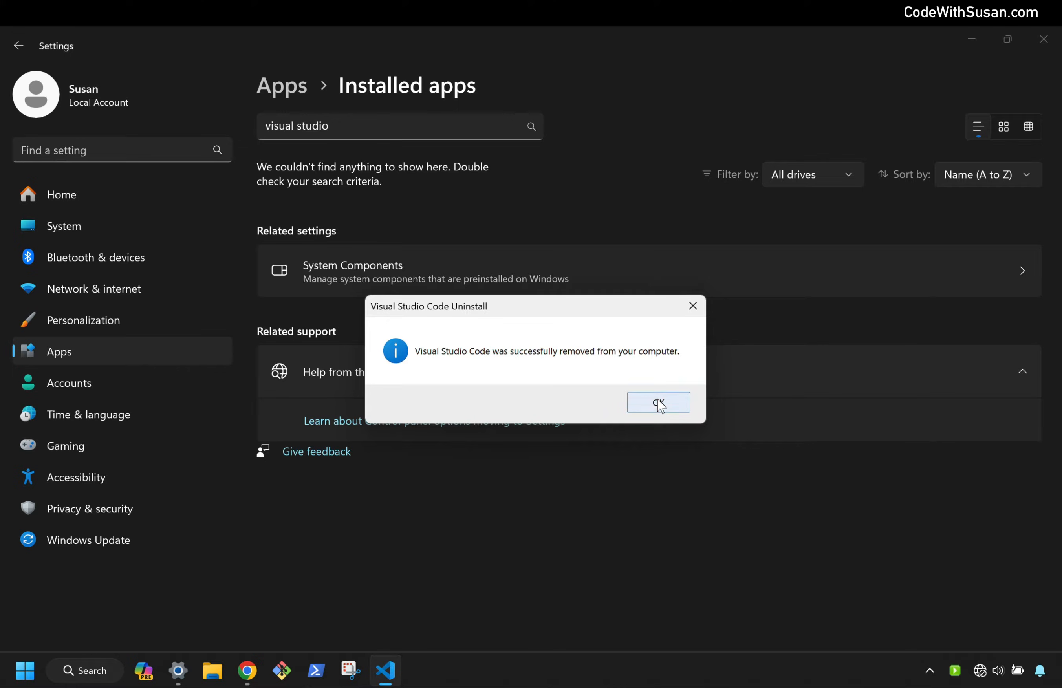
click(659, 402)
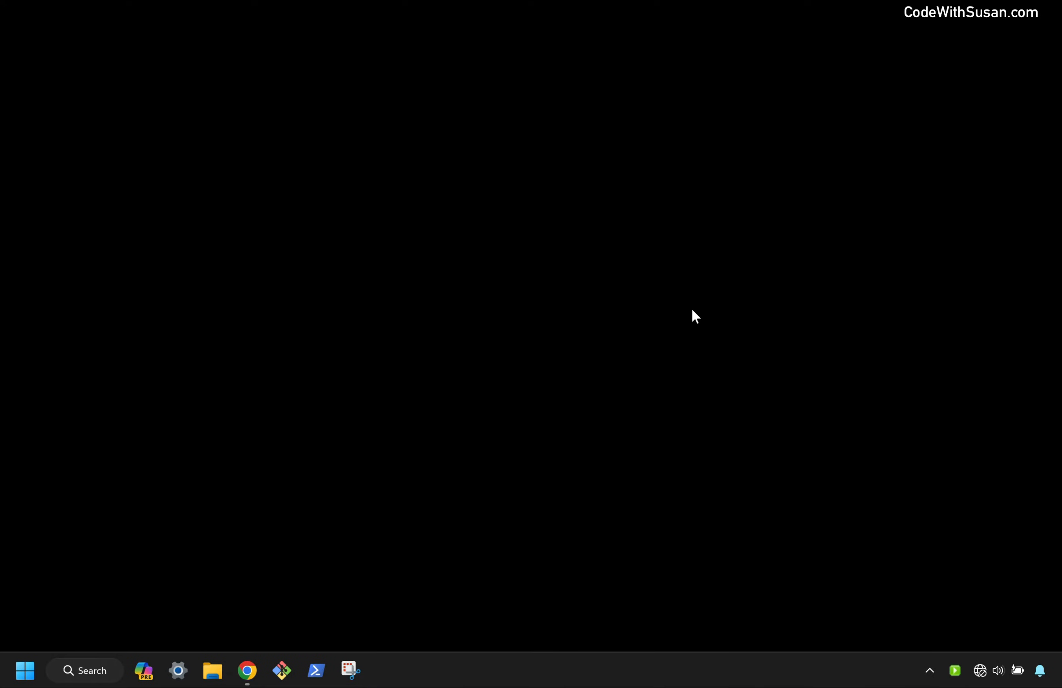
Show the 'Fully uninstall VSCode on Windows' notes in Chrome scrolled down to Step 2.
click(246, 670)
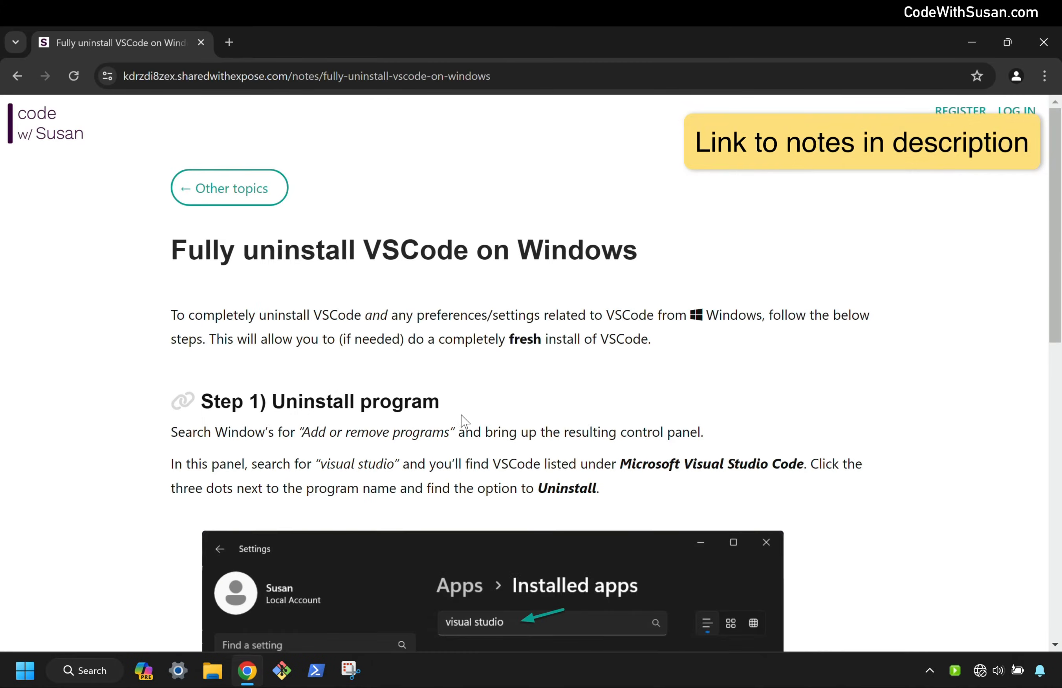
scroll(down, 3)
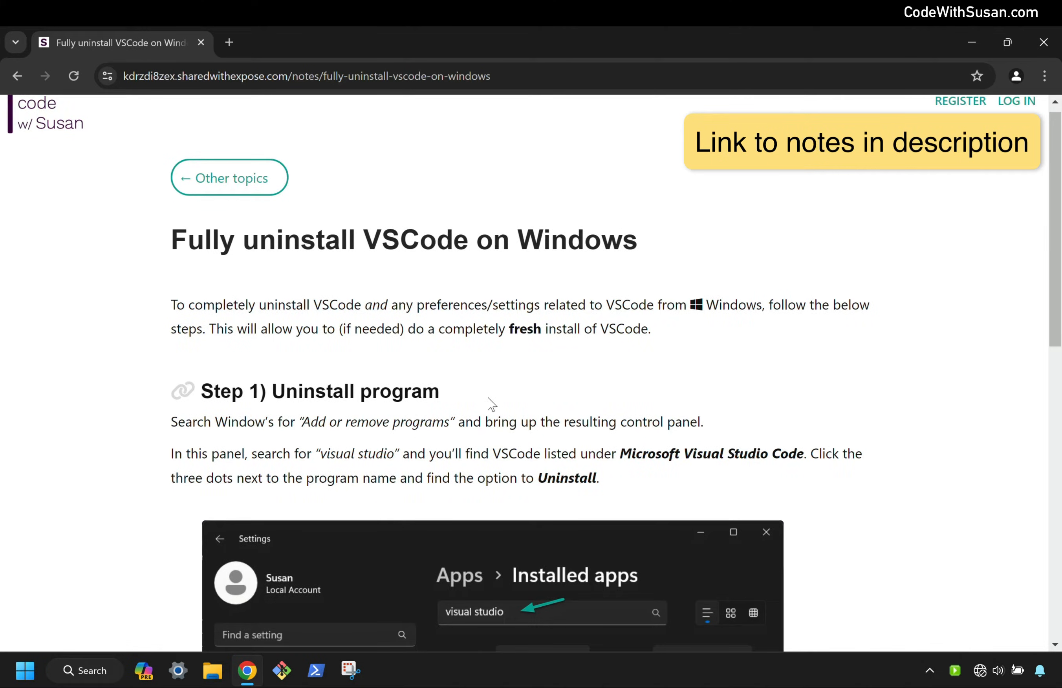
scroll(down, 3)
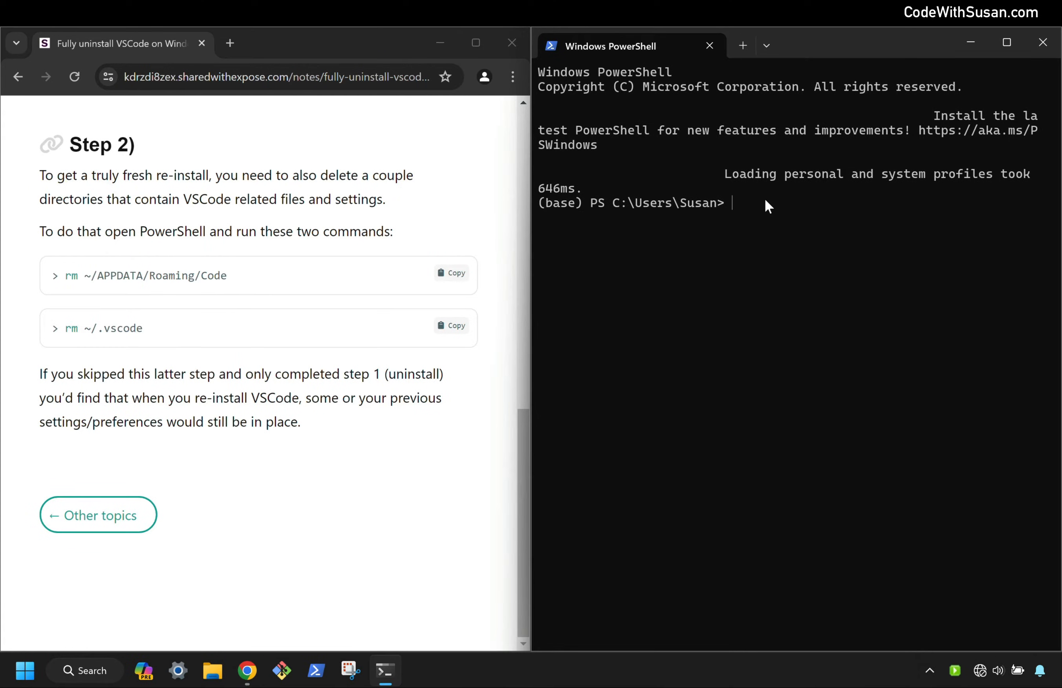
Run rm ~/APPDATA/Roaming/Code in PowerShell, reaching its removal confirmation prompt.
text(rm ~/APPDATA/Roaming/Code)
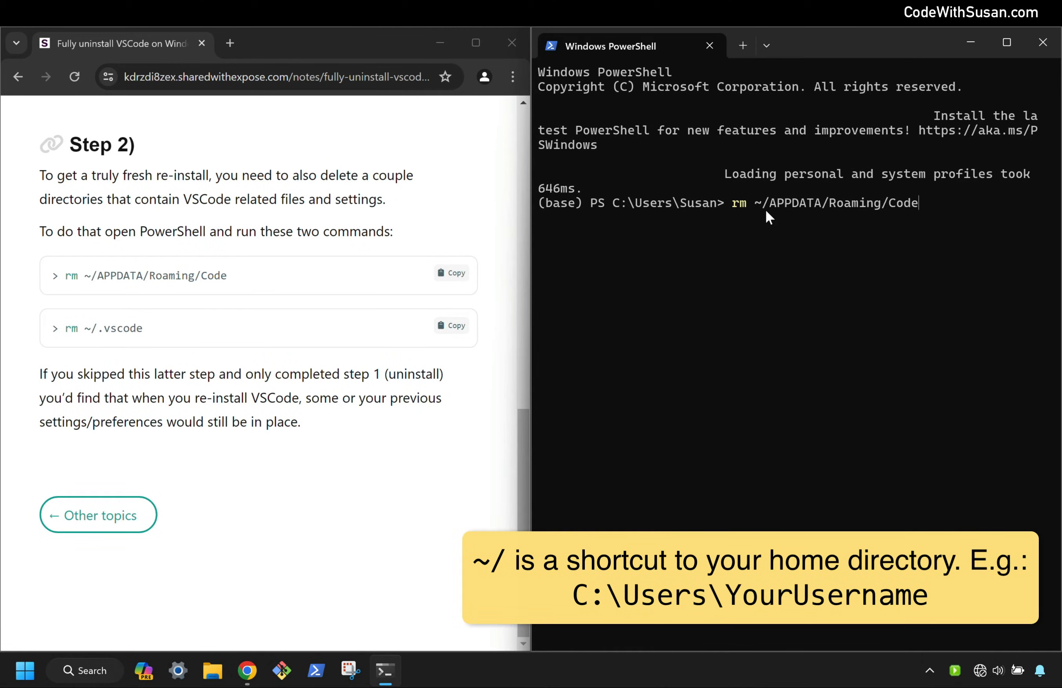
mouse_move(832, 226)
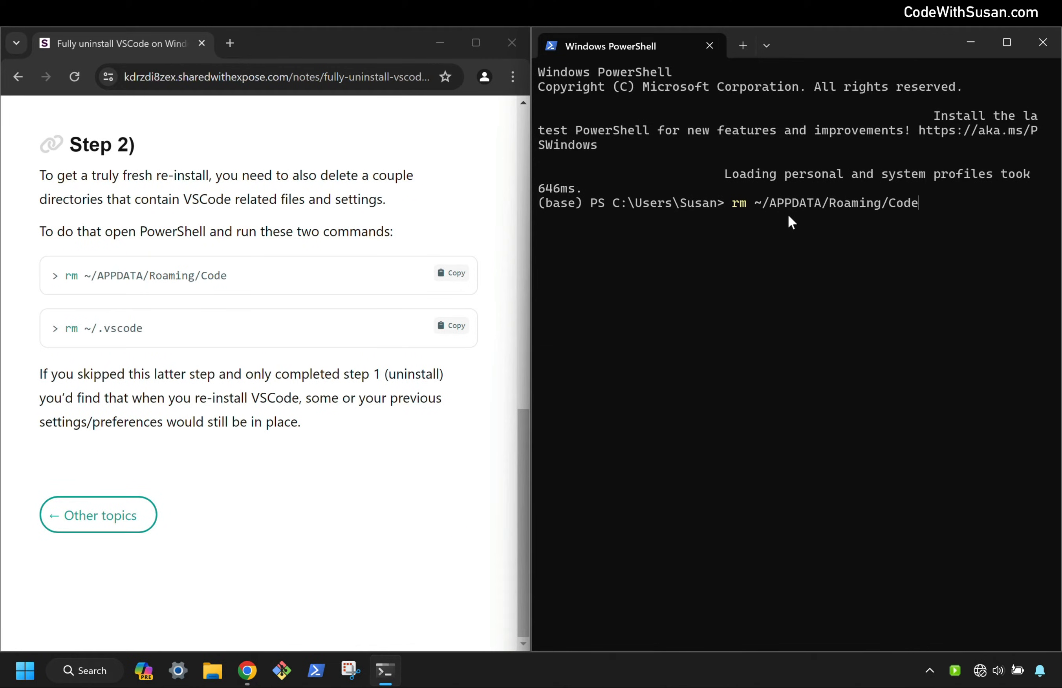
double_click(904, 203)
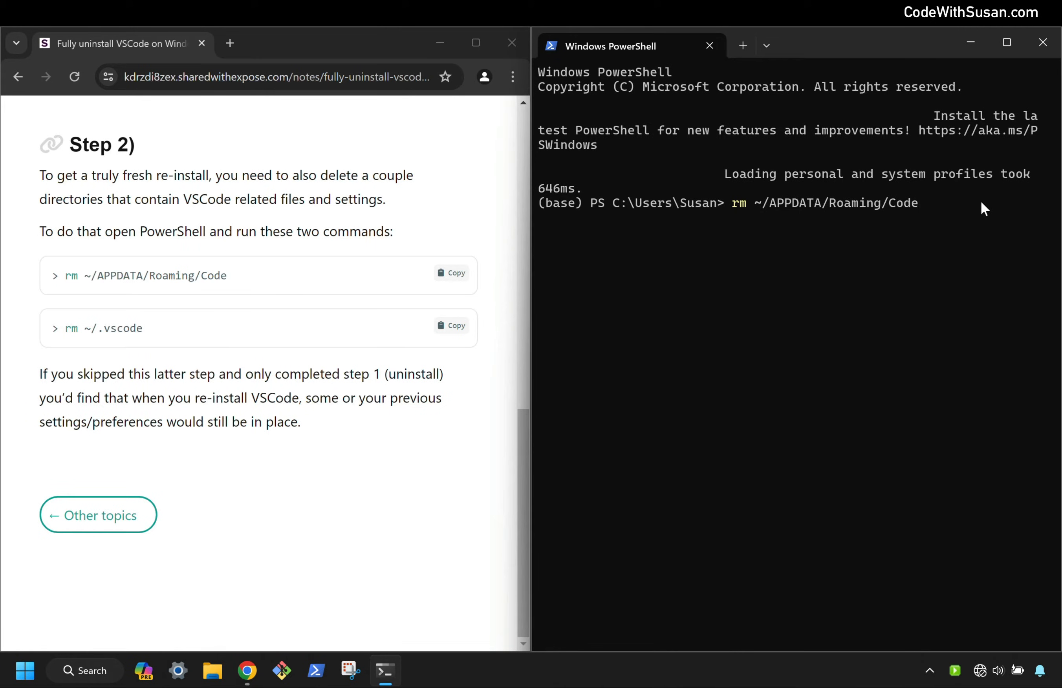
key(Enter)
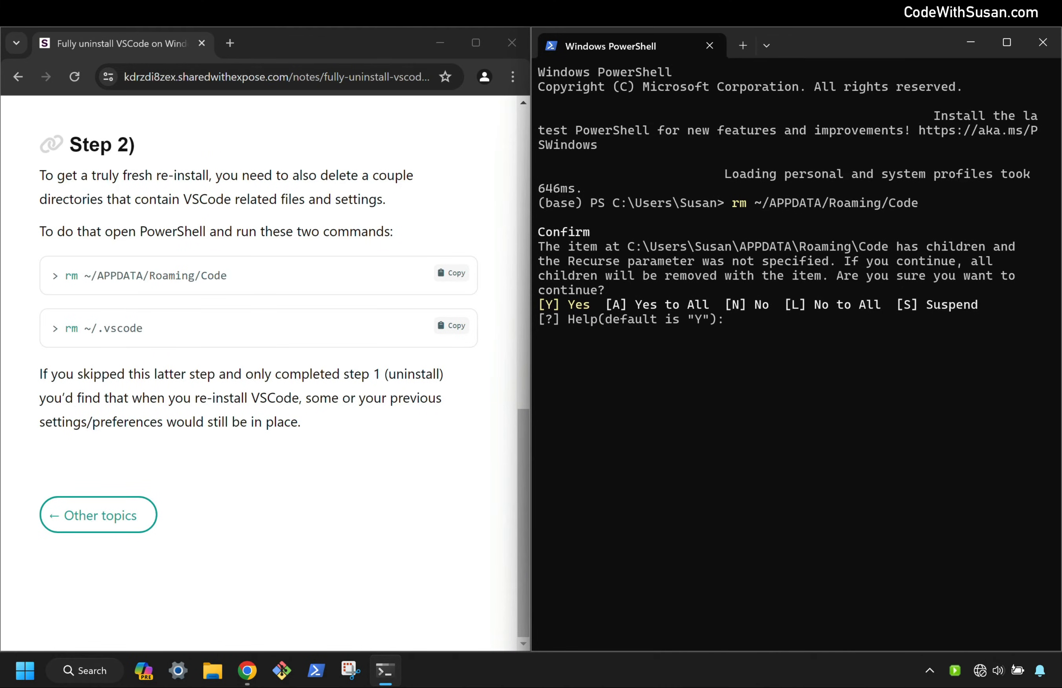
Confirm the folder deletion with y, then select VSCodeUserSetup-arm64-1.87.2 in the Downloads folder.
text(y)
text(rm ~/.vscode)
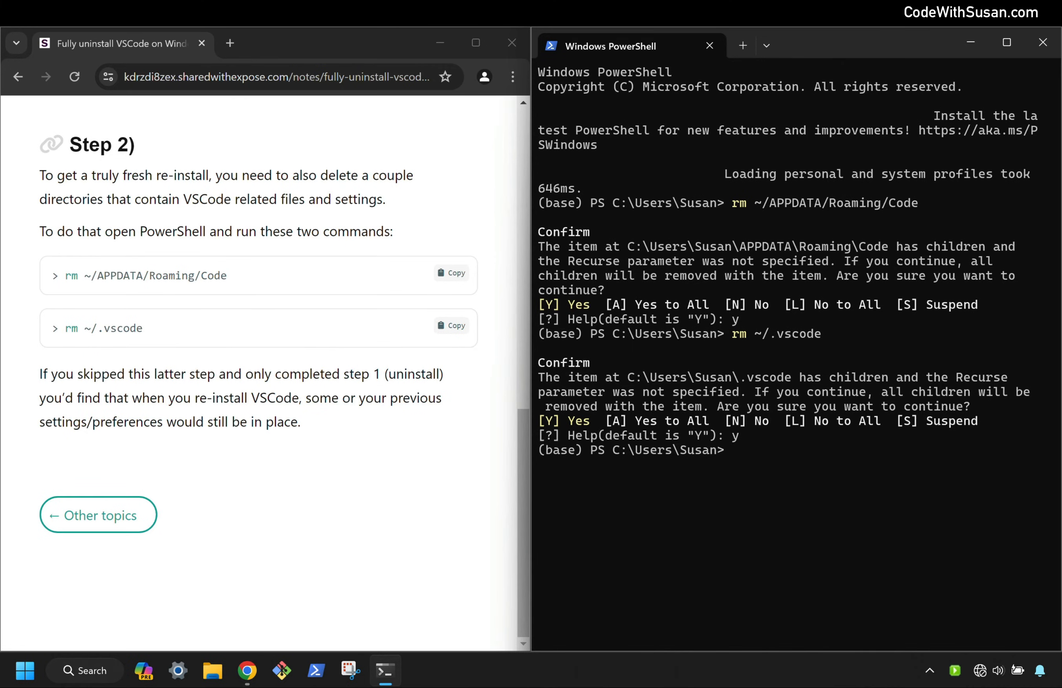
mouse_move(282, 546)
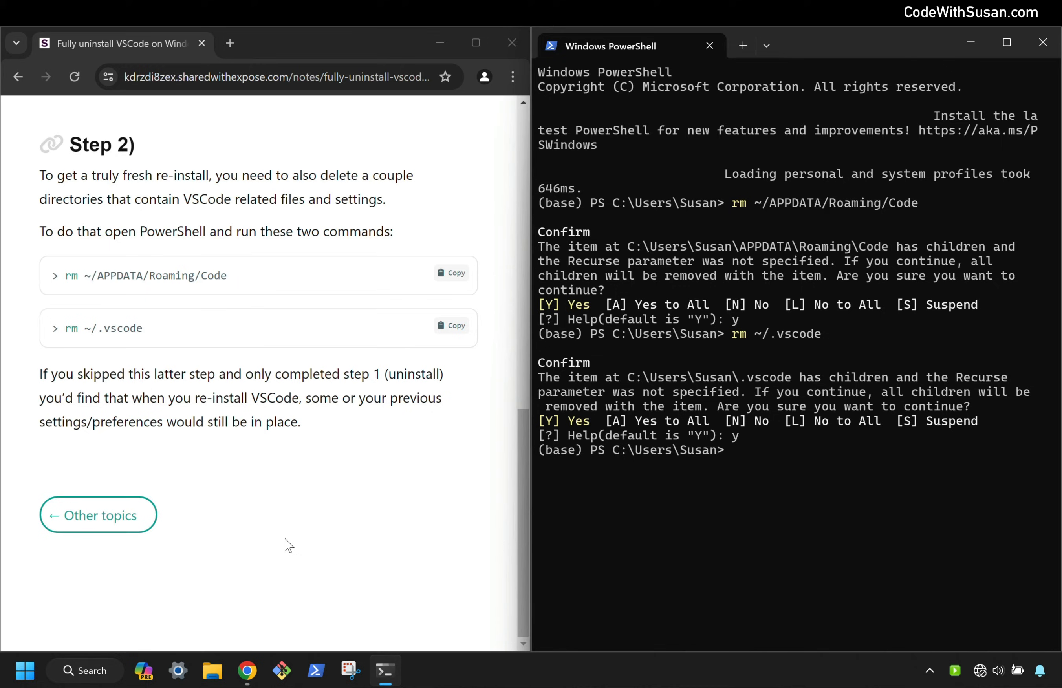
click(212, 671)
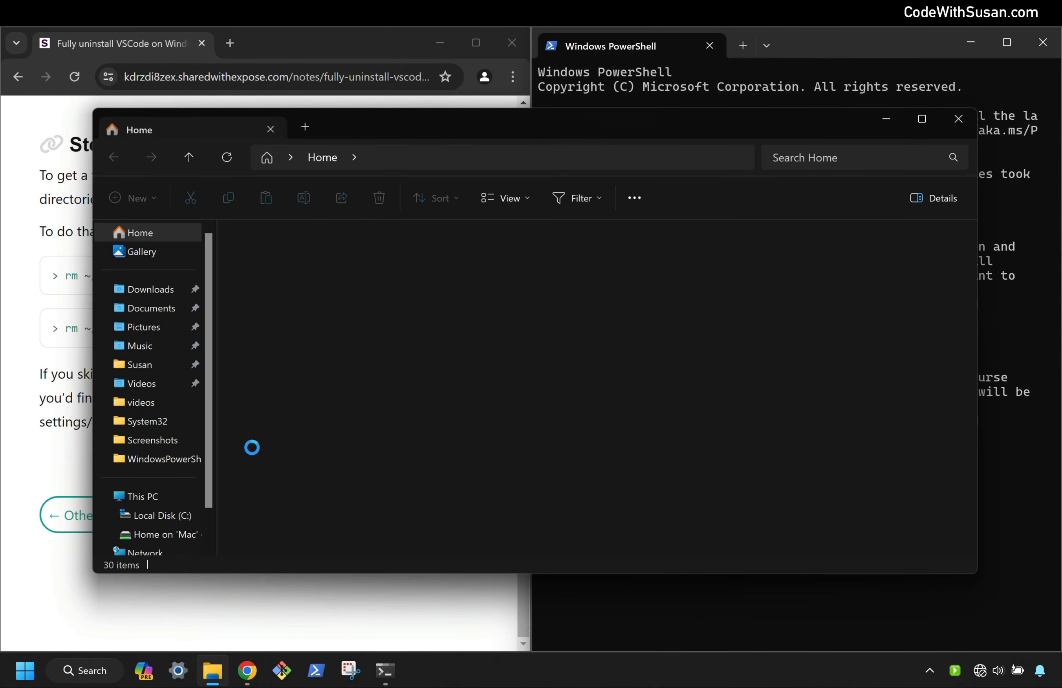
click(150, 289)
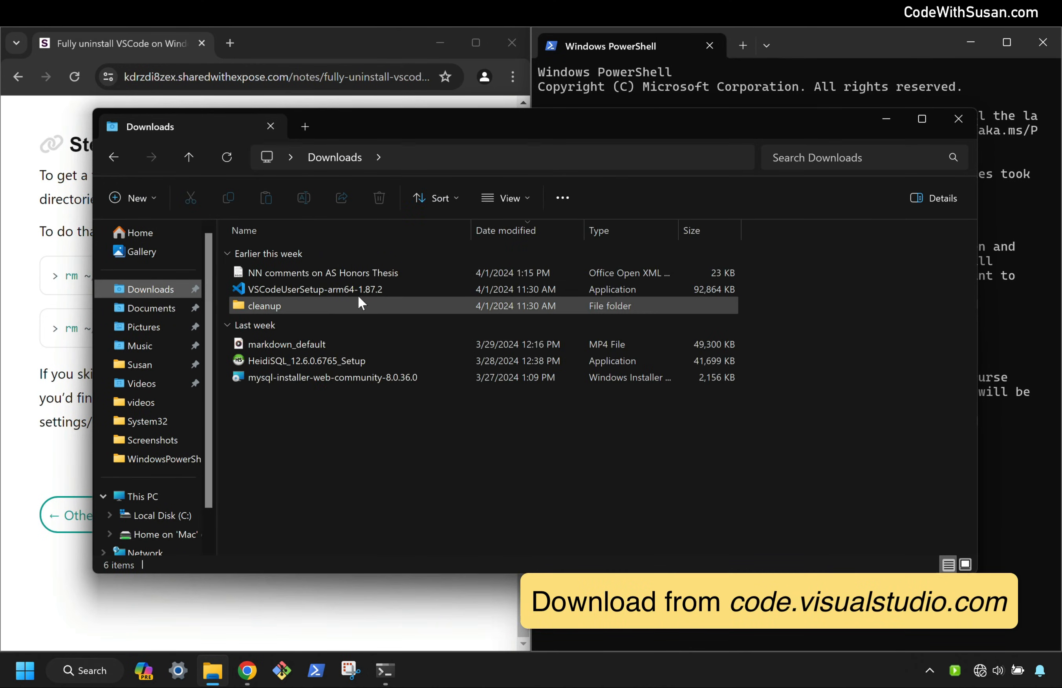
click(316, 290)
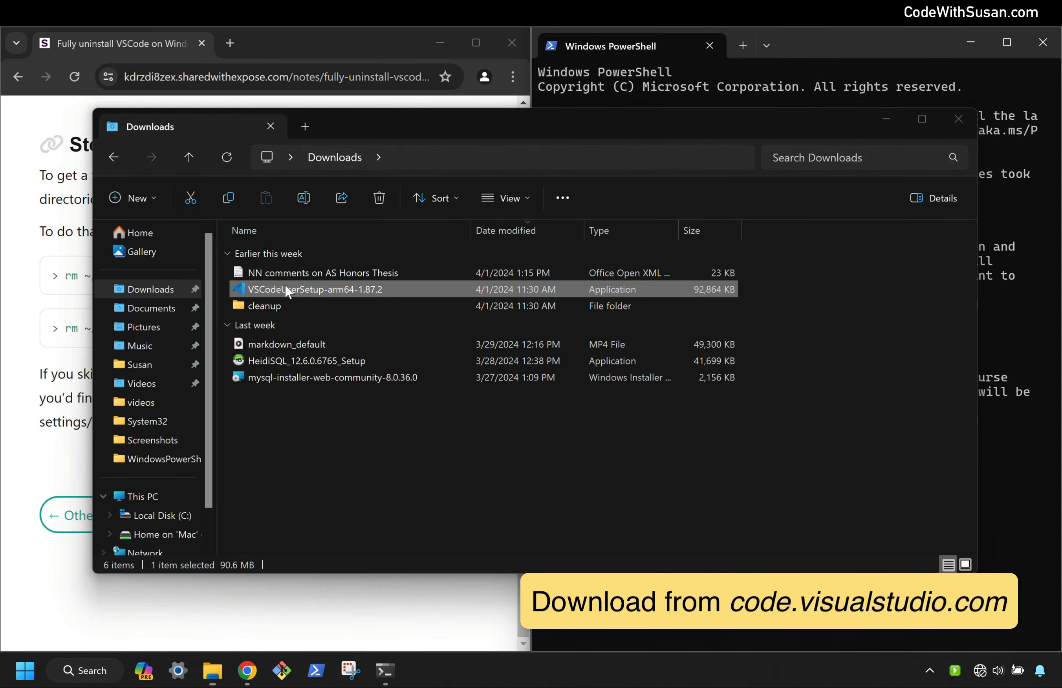
Run the VS Code installer, accepting the agreement and defaults, and finish with VS Code launched.
double_click(315, 289)
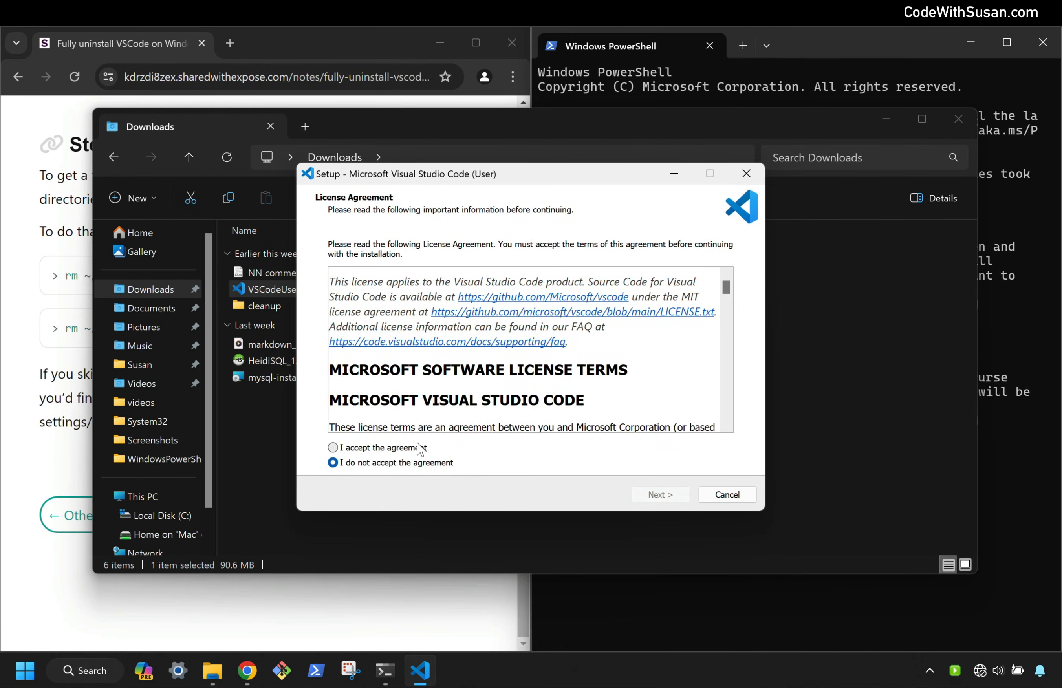
click(661, 495)
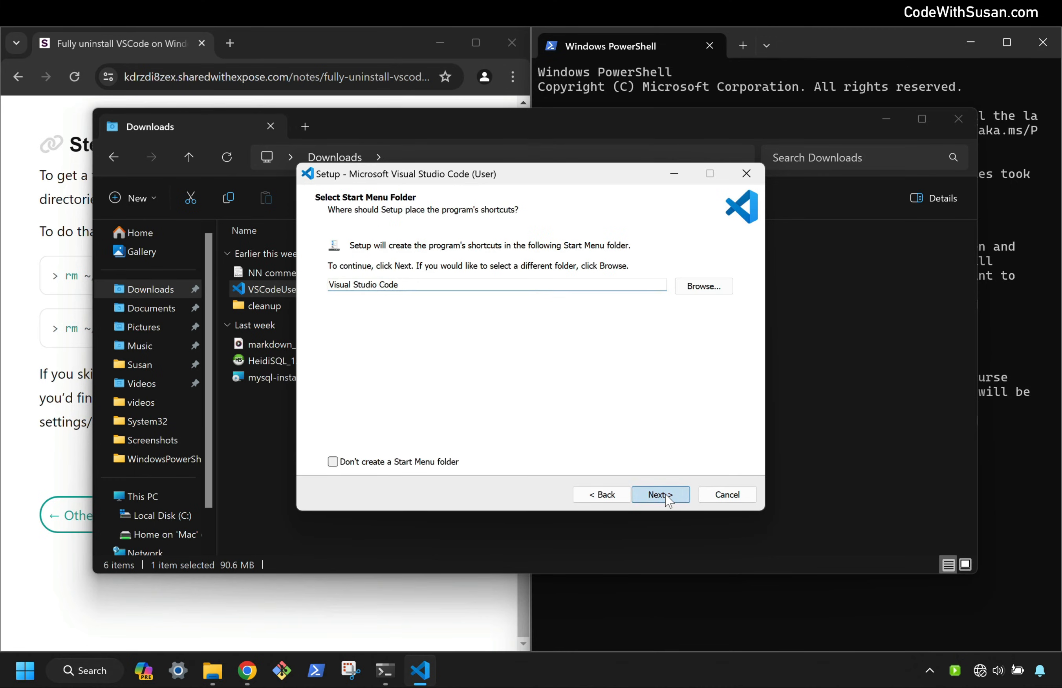
click(661, 494)
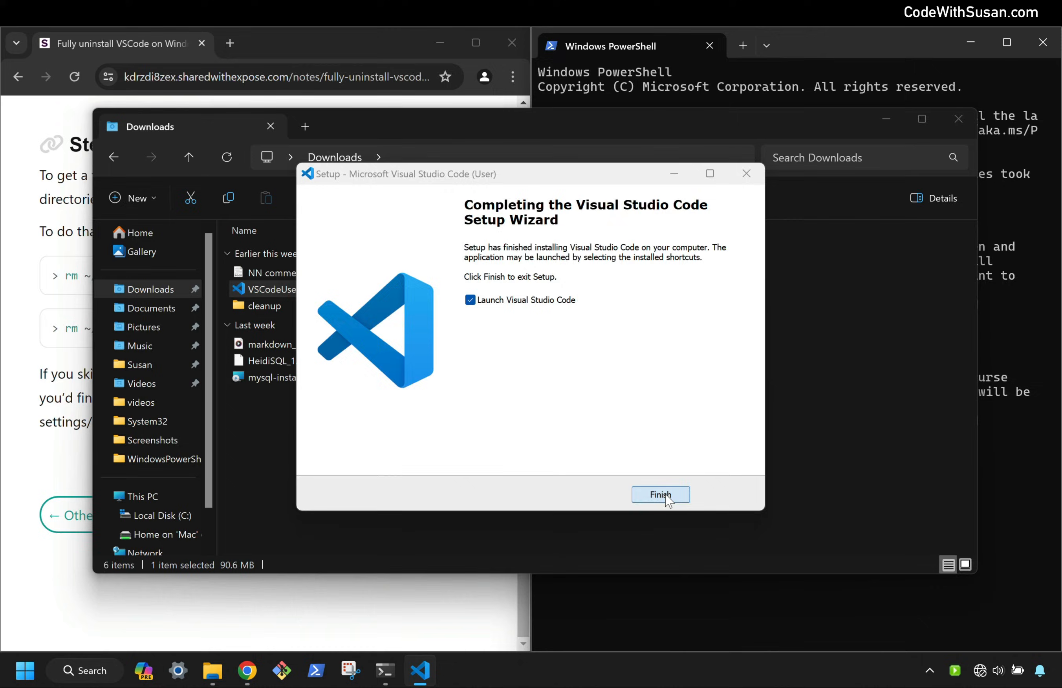
click(660, 495)
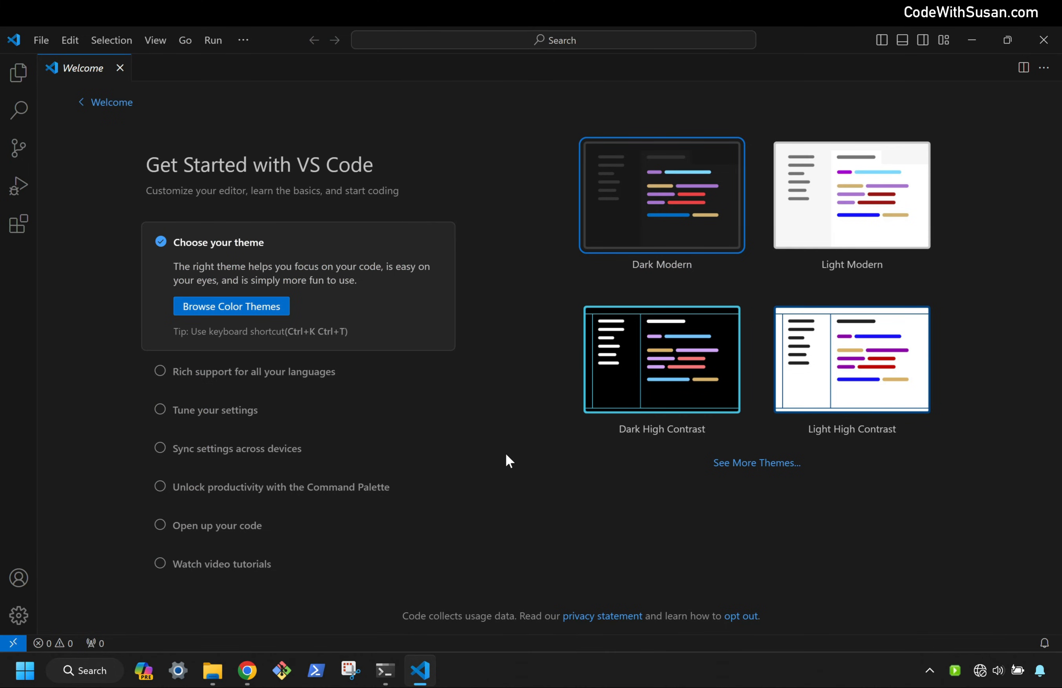